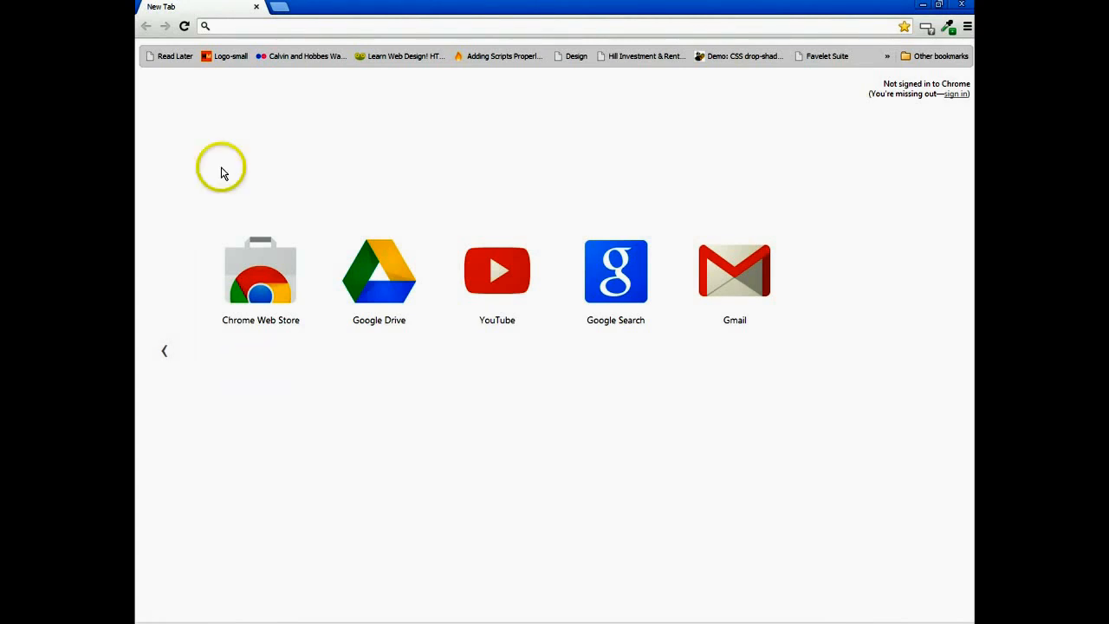
Go to simplemaps.com, reach the World Map page and launch Customize Online
text(simplemaps.com)
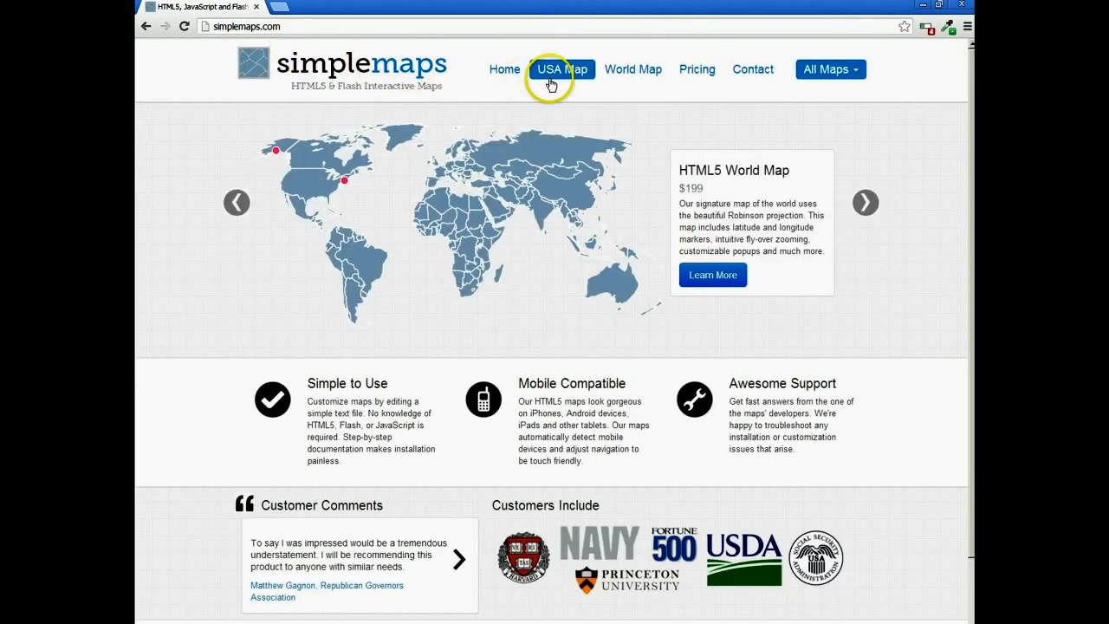
click(632, 69)
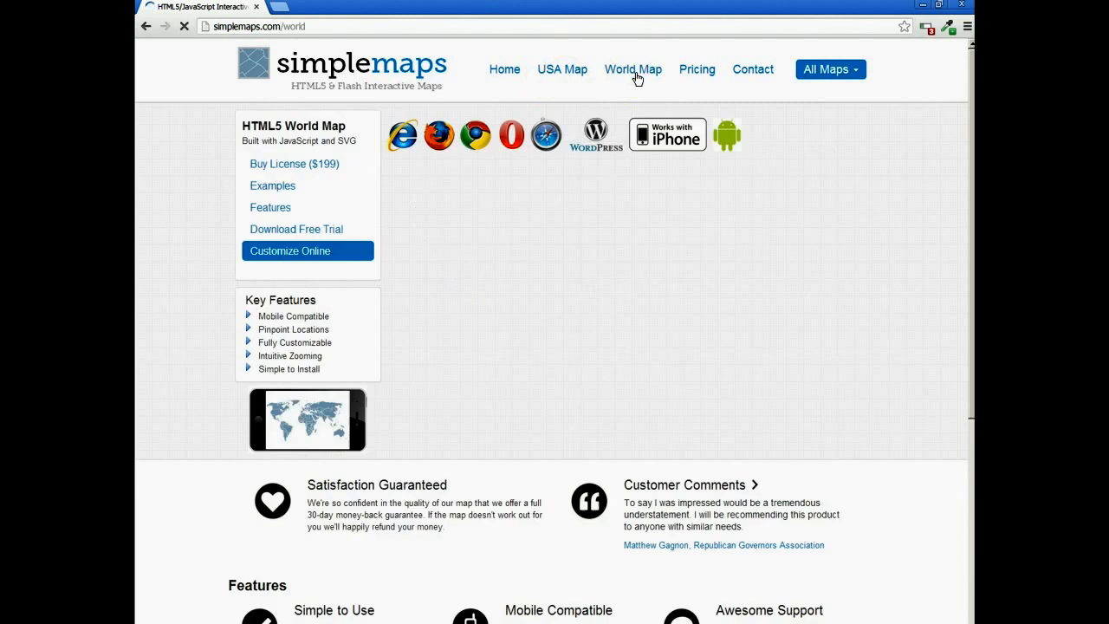
click(289, 250)
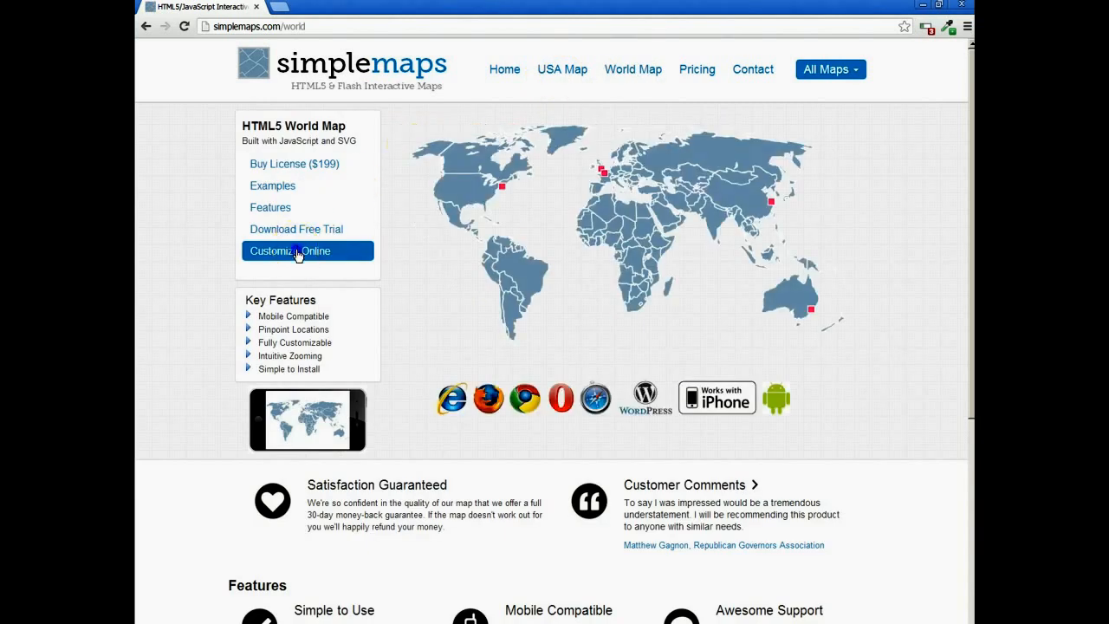
click(290, 249)
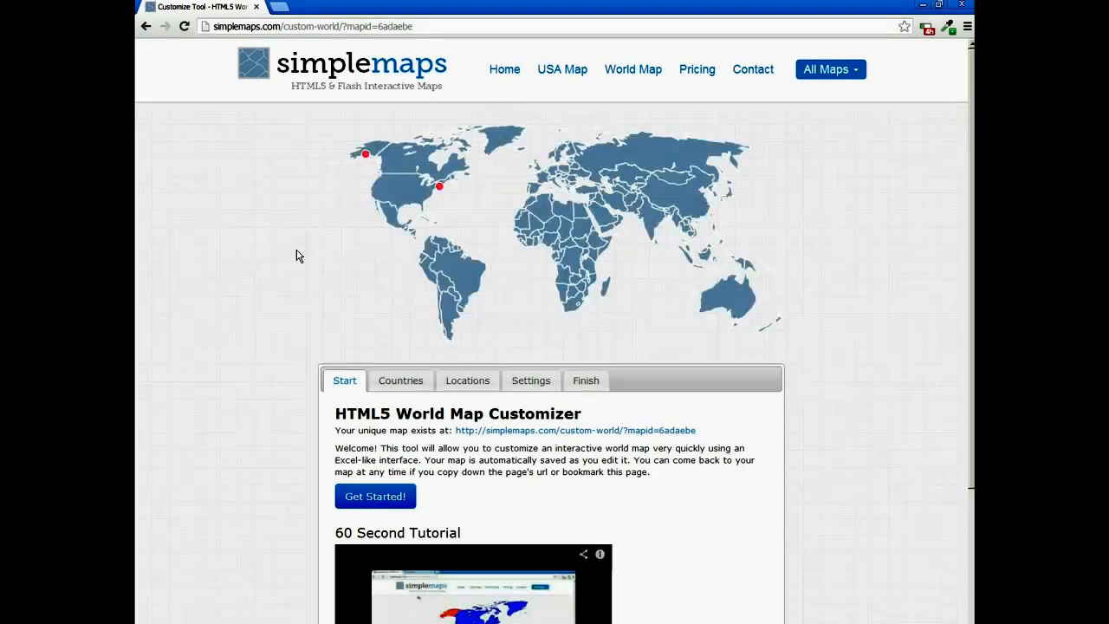
mouse_move(562, 284)
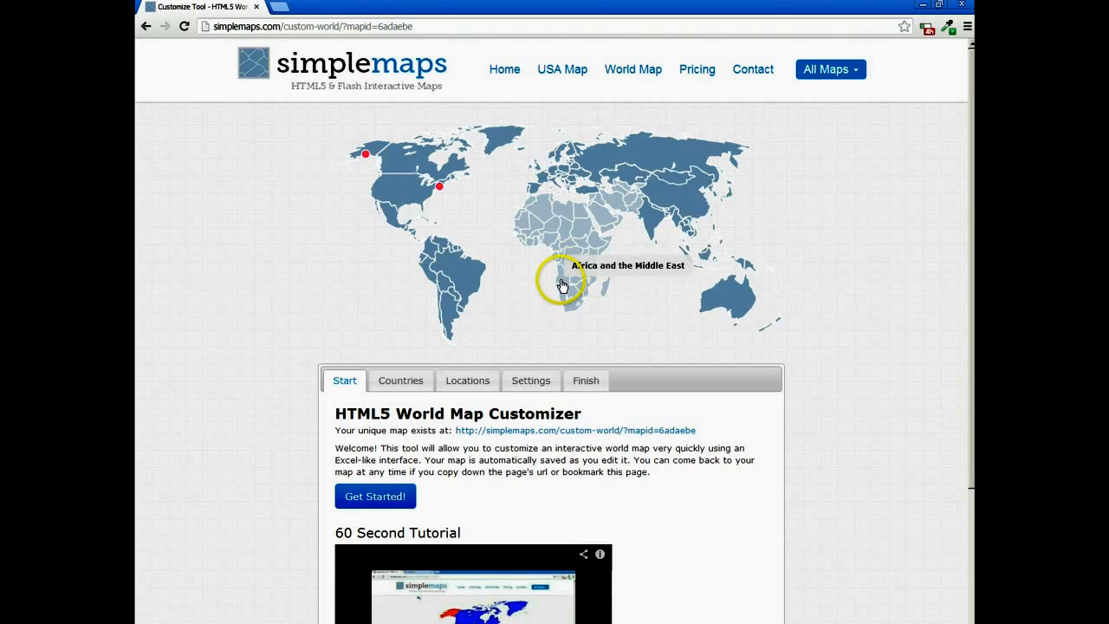
mouse_move(476, 298)
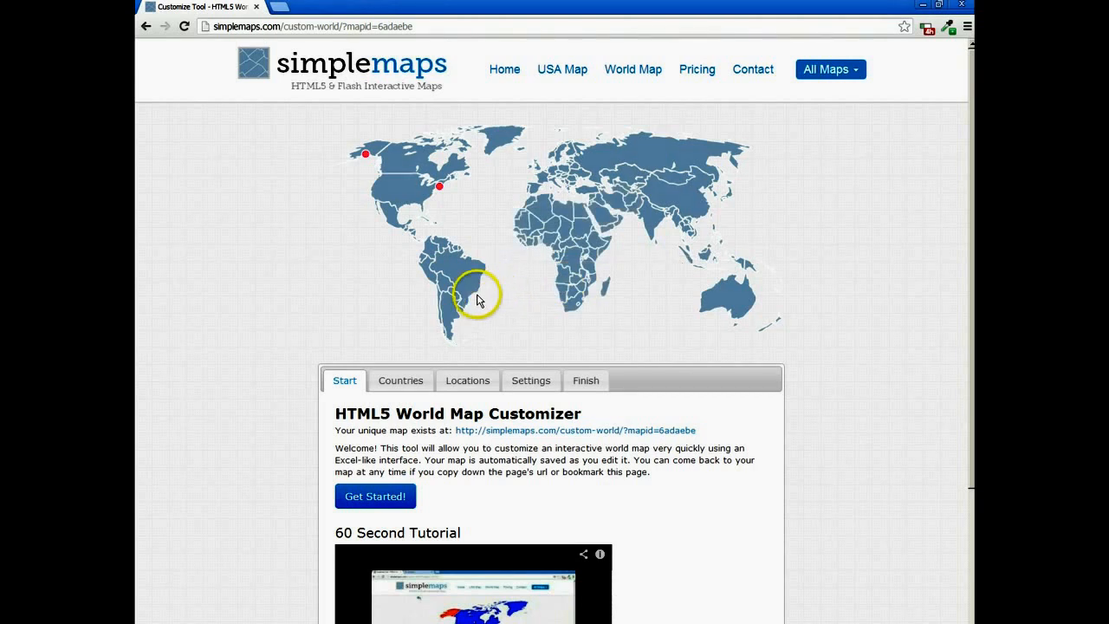
mouse_move(533, 204)
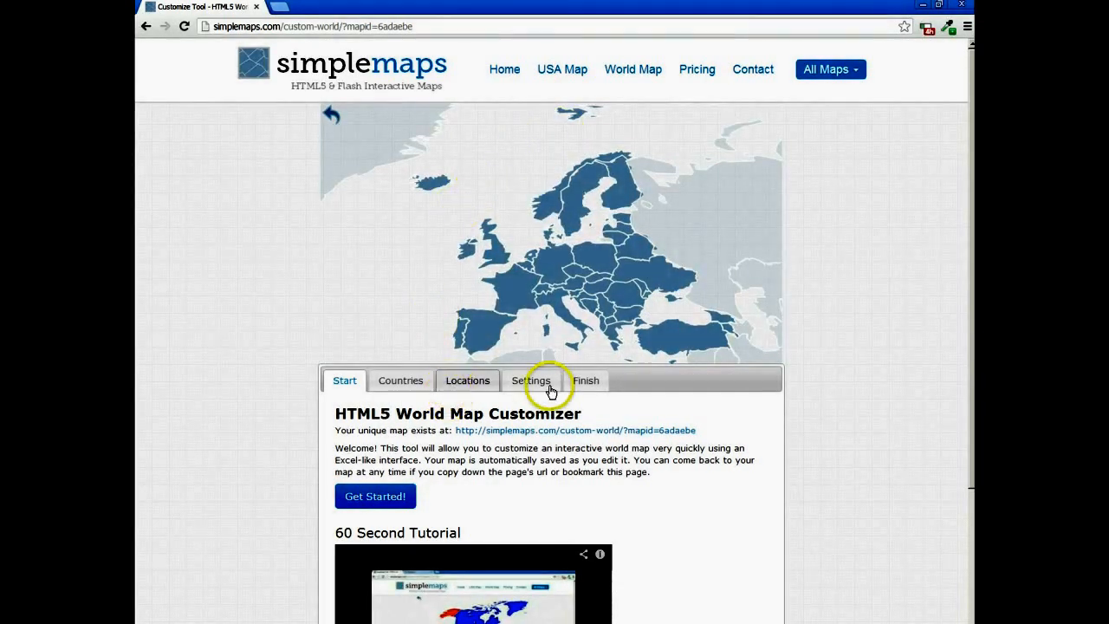
In Settings, change the Initial Zoom value to 2 (Europe) and apply it
click(530, 381)
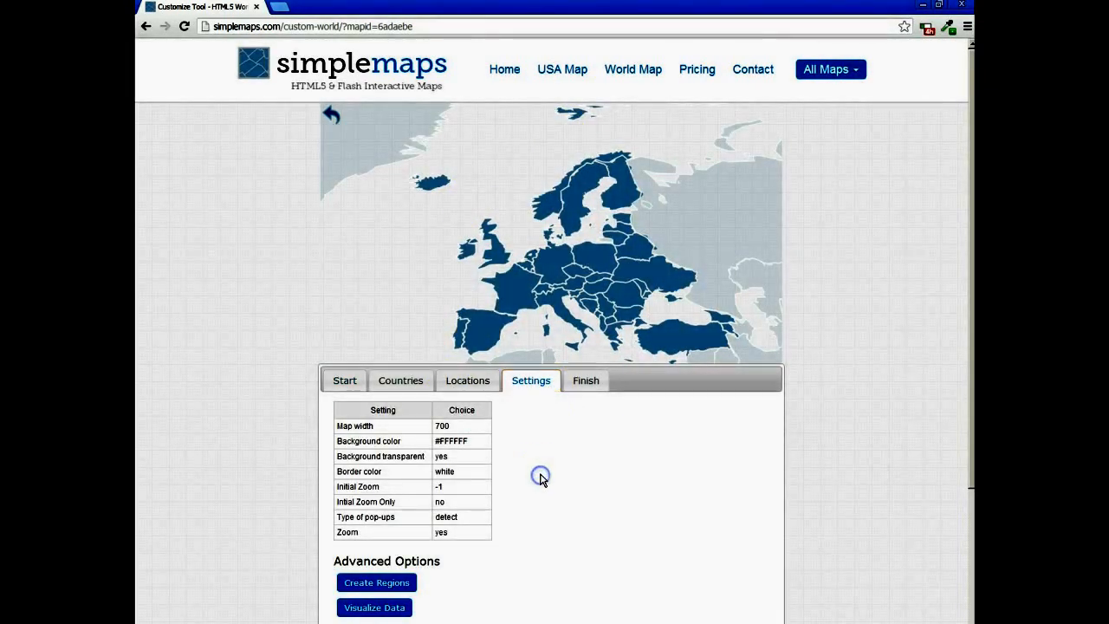
scroll(down, 3)
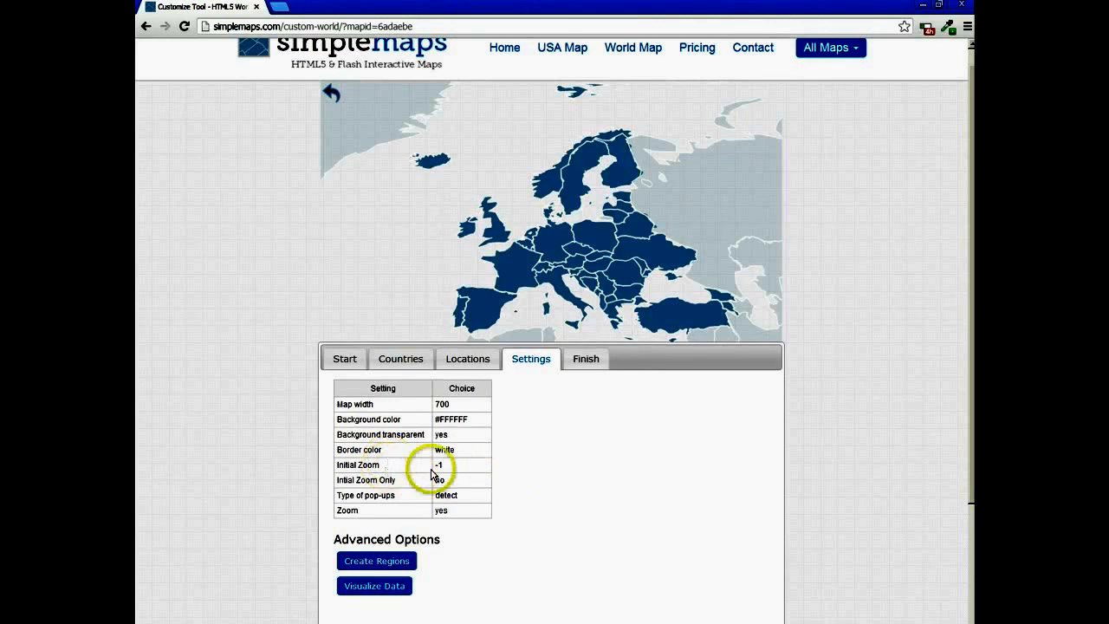
click(461, 465)
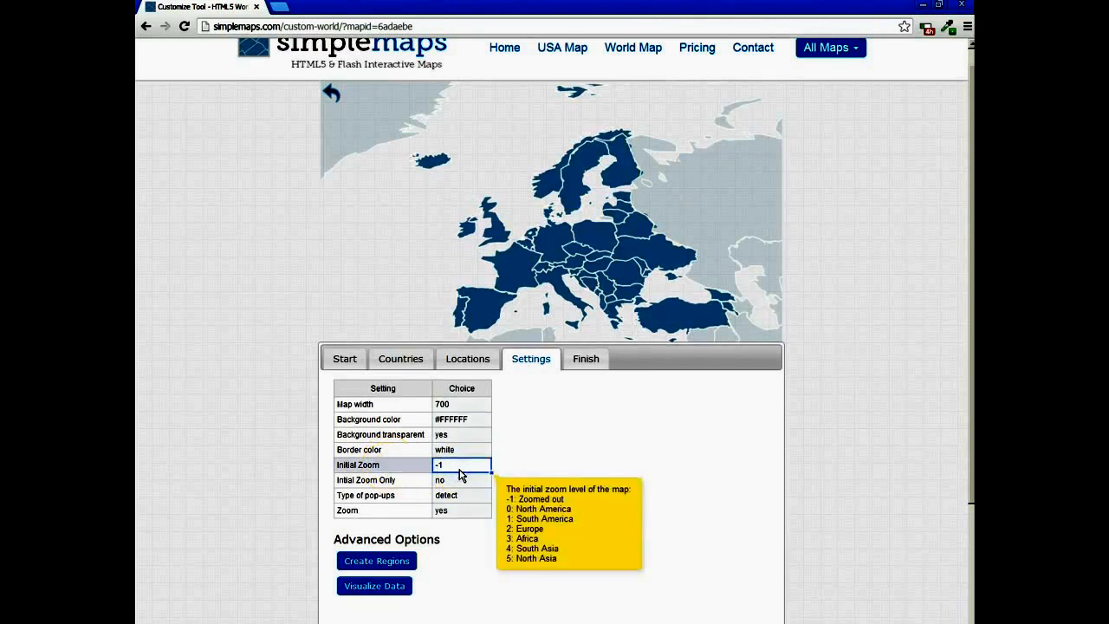
click(461, 465)
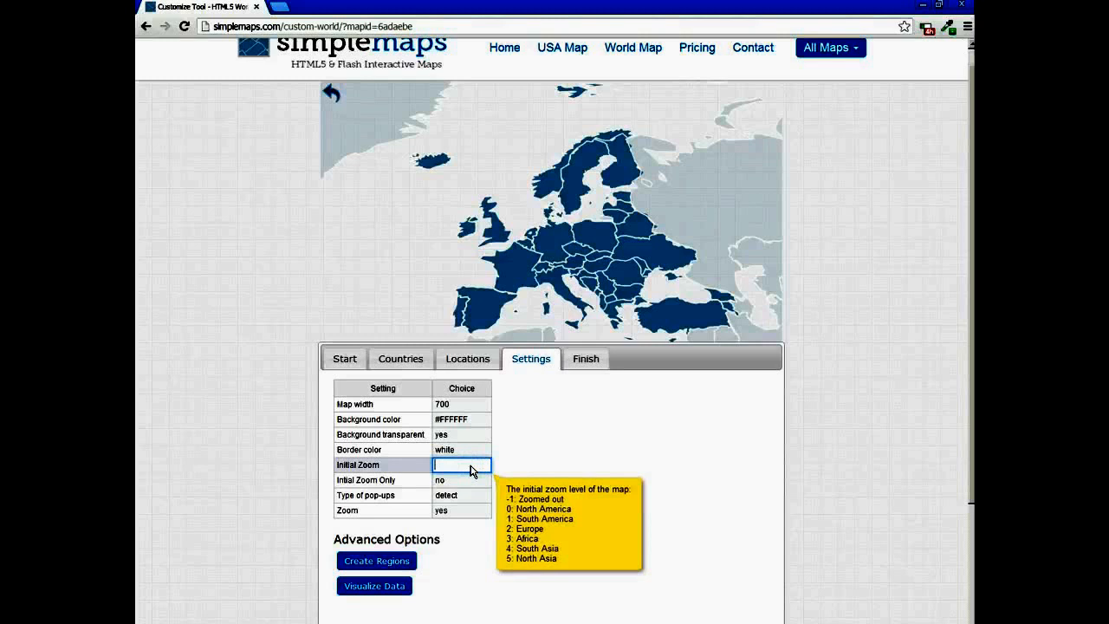
text(-1)
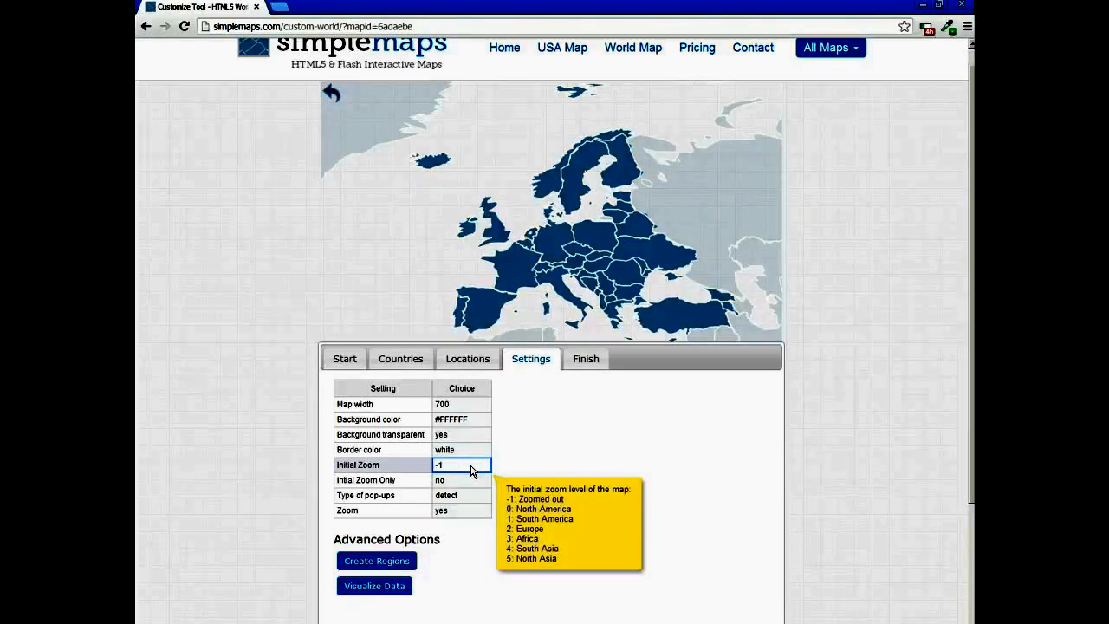
click(461, 480)
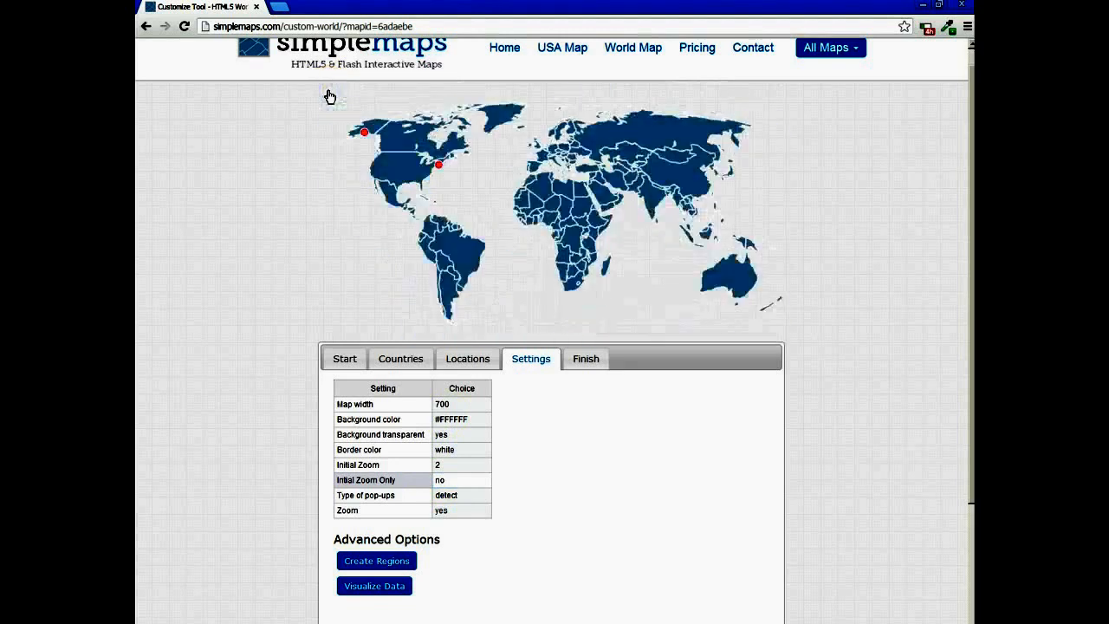
Reload the customizer and revisit Countries then Settings so the preview starts on Europe
click(183, 26)
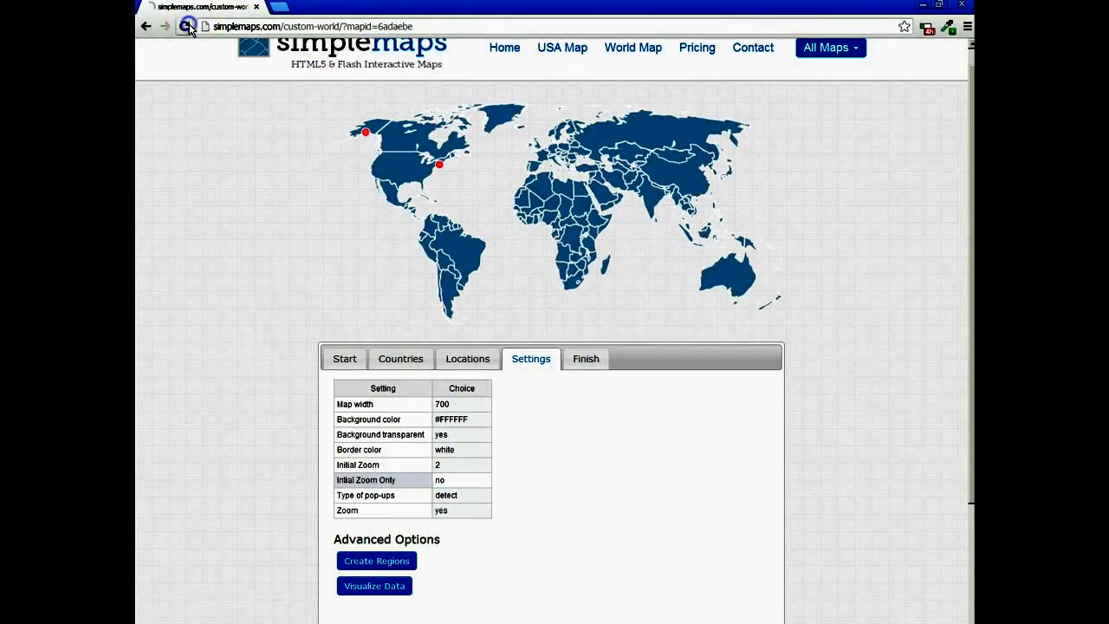
click(189, 26)
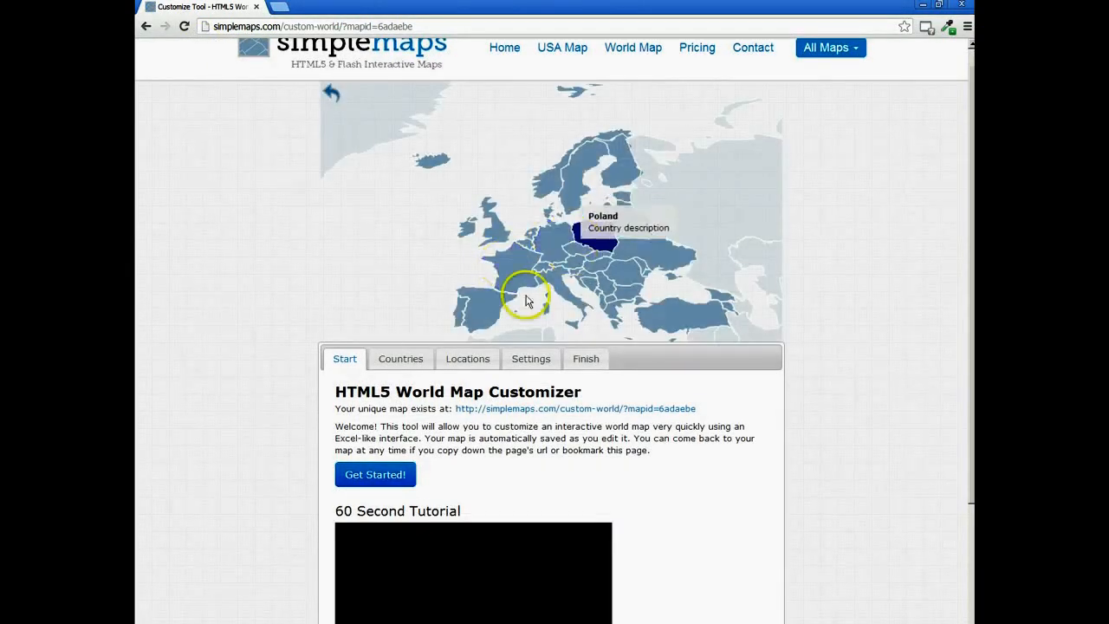
click(400, 359)
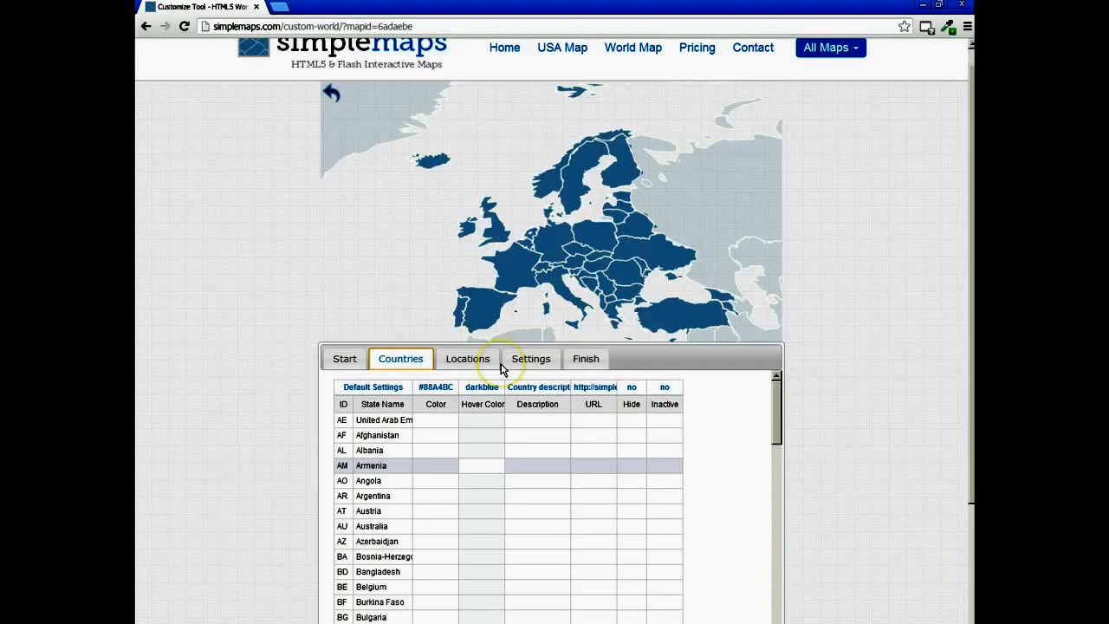
click(530, 359)
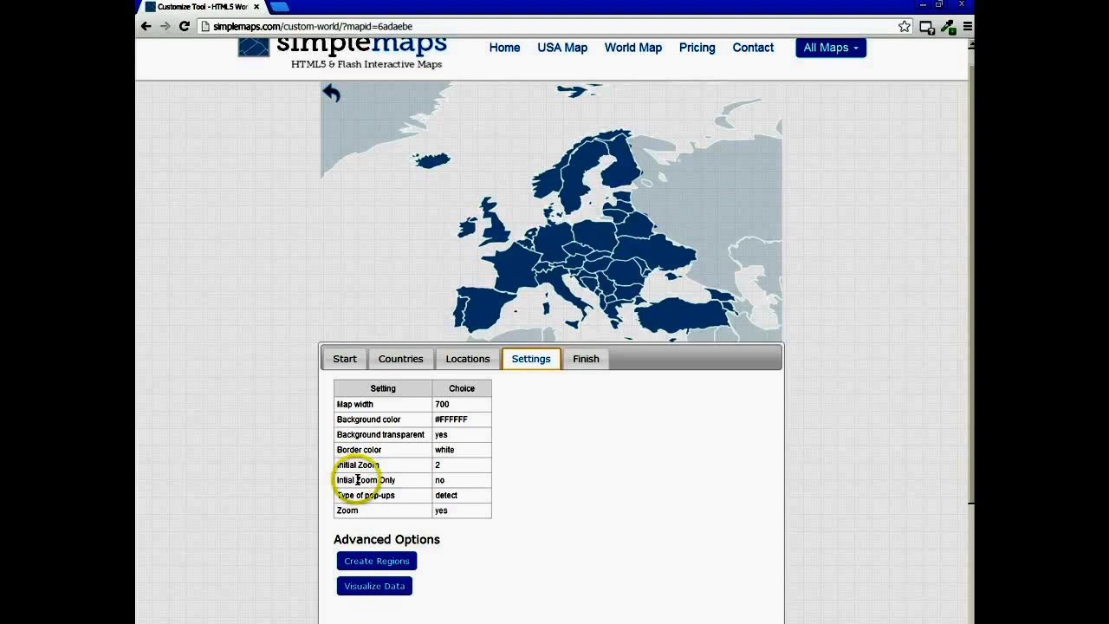
Set Initial Zoom Only to yes so the preview shows Europe alone
click(461, 478)
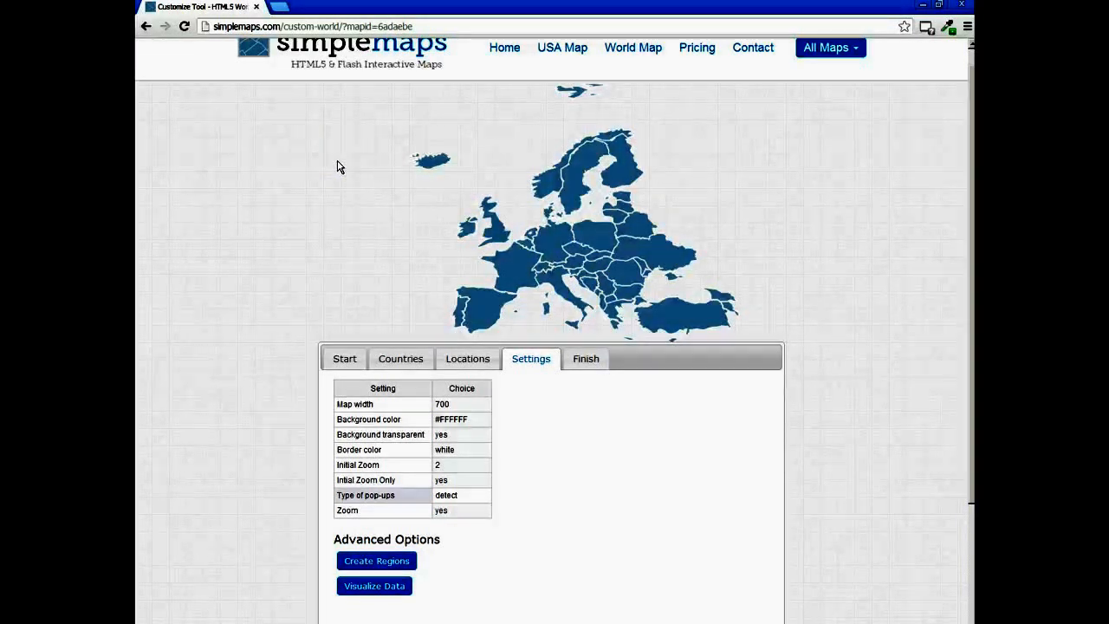
mouse_move(667, 315)
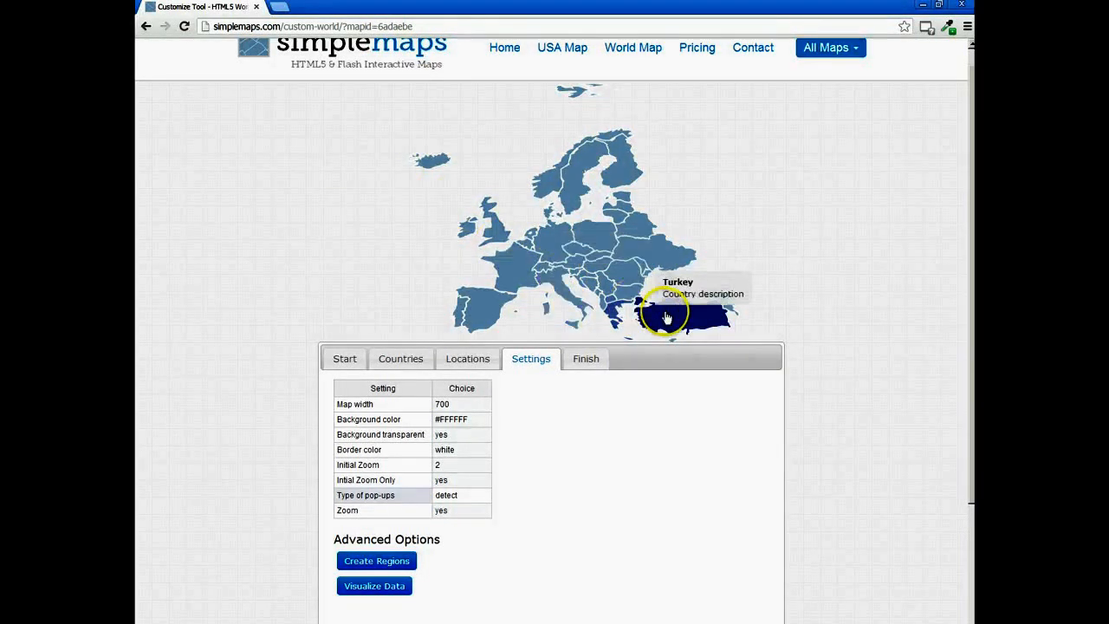
mouse_move(460, 118)
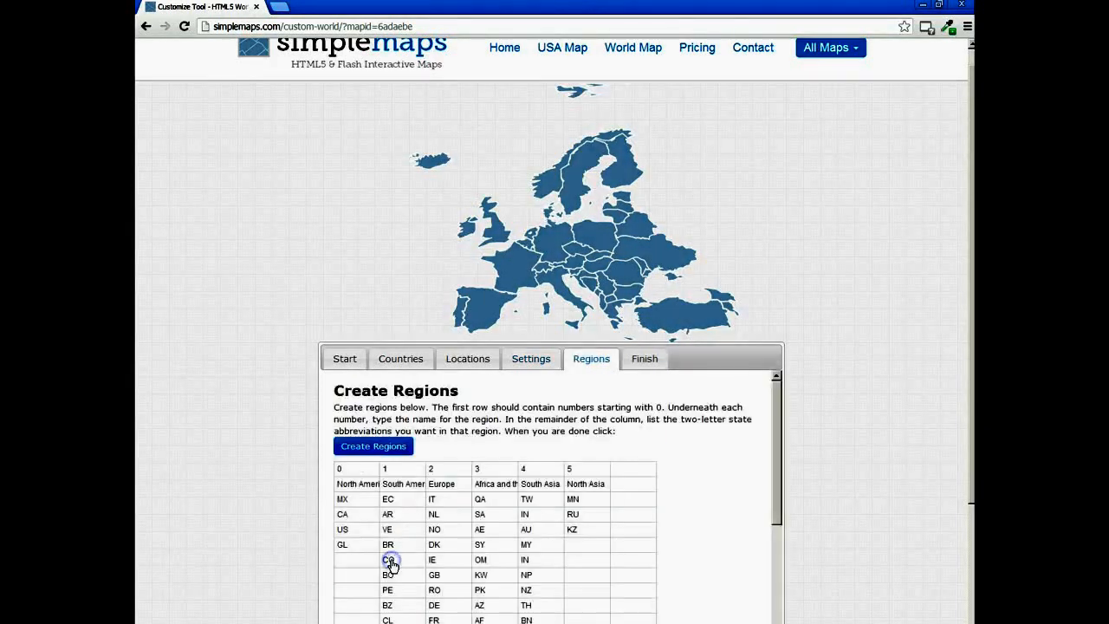
Delete GL from the North America column, leaving MX, CA and US
scroll(down, 3)
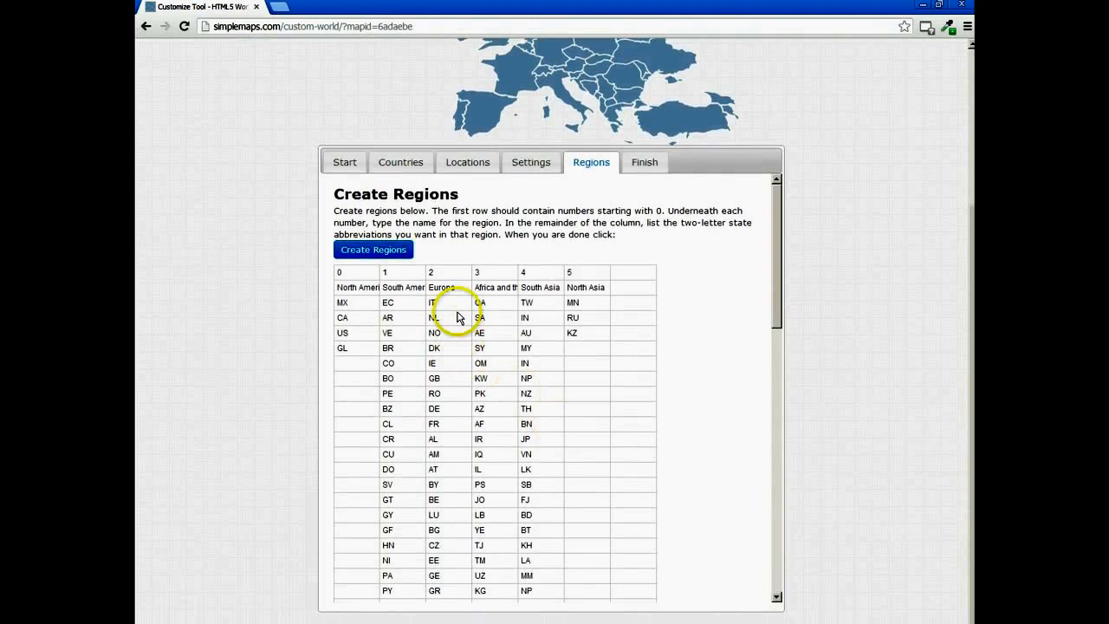
mouse_move(442, 346)
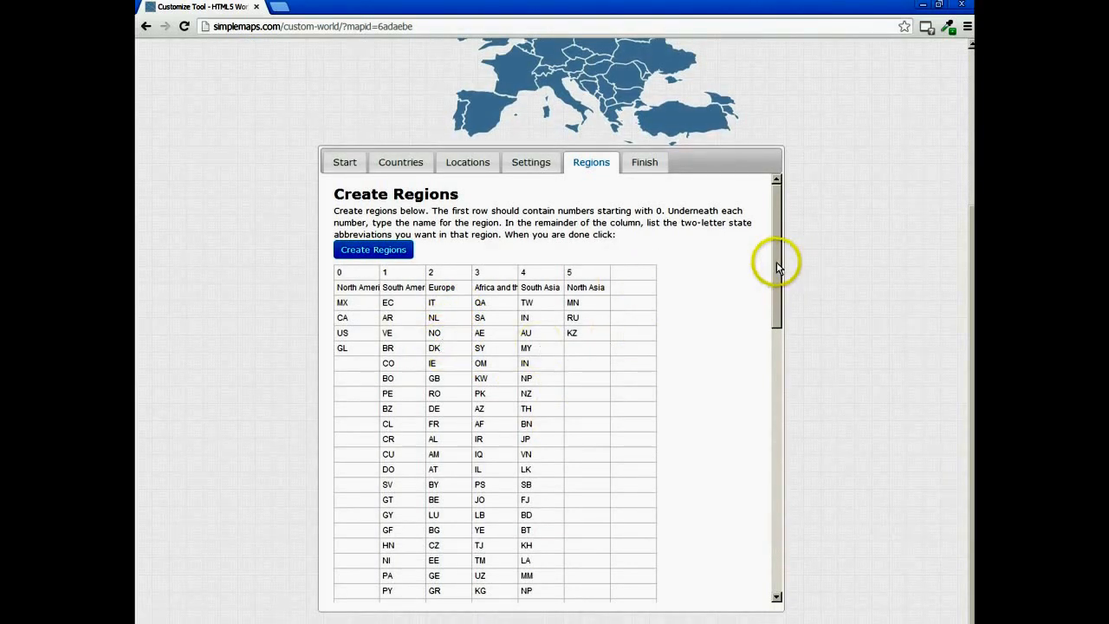
scroll(down, 3)
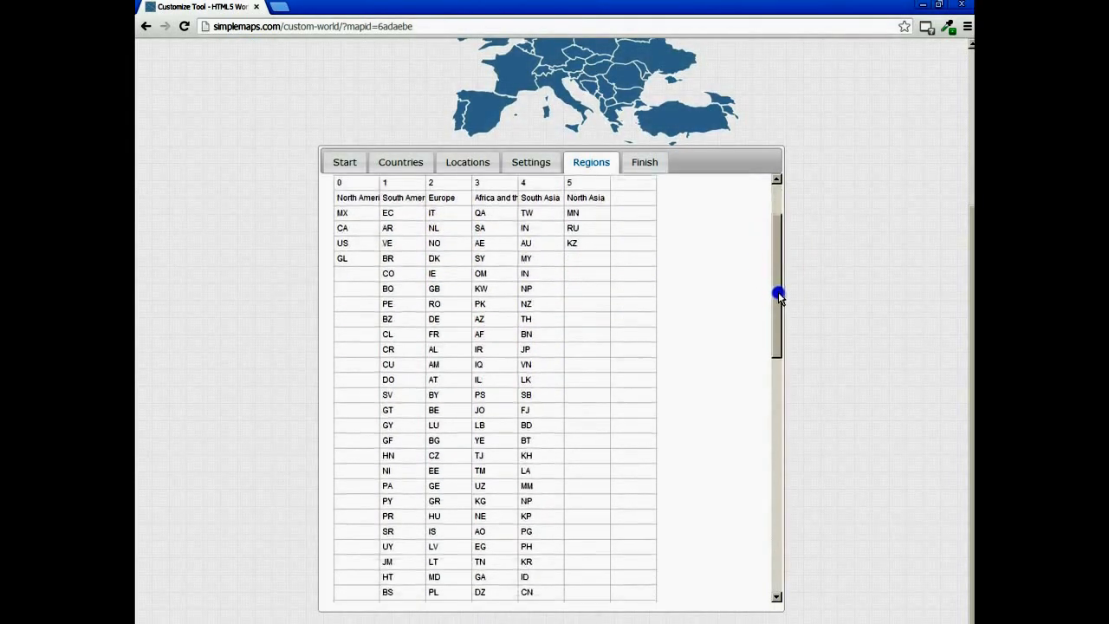
click(343, 258)
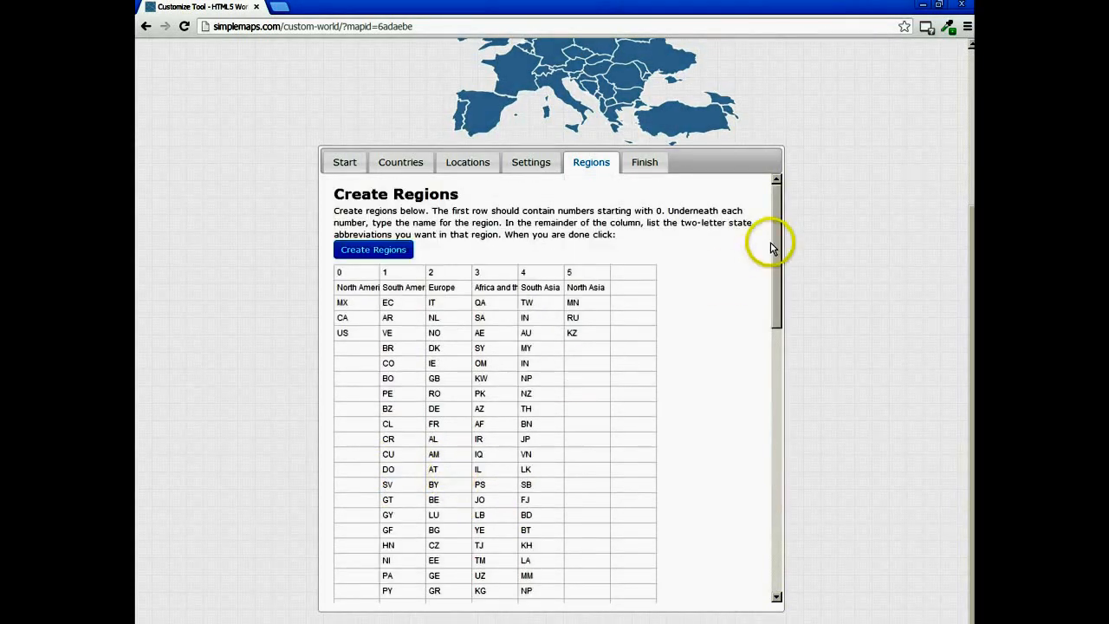
scroll(down, 3)
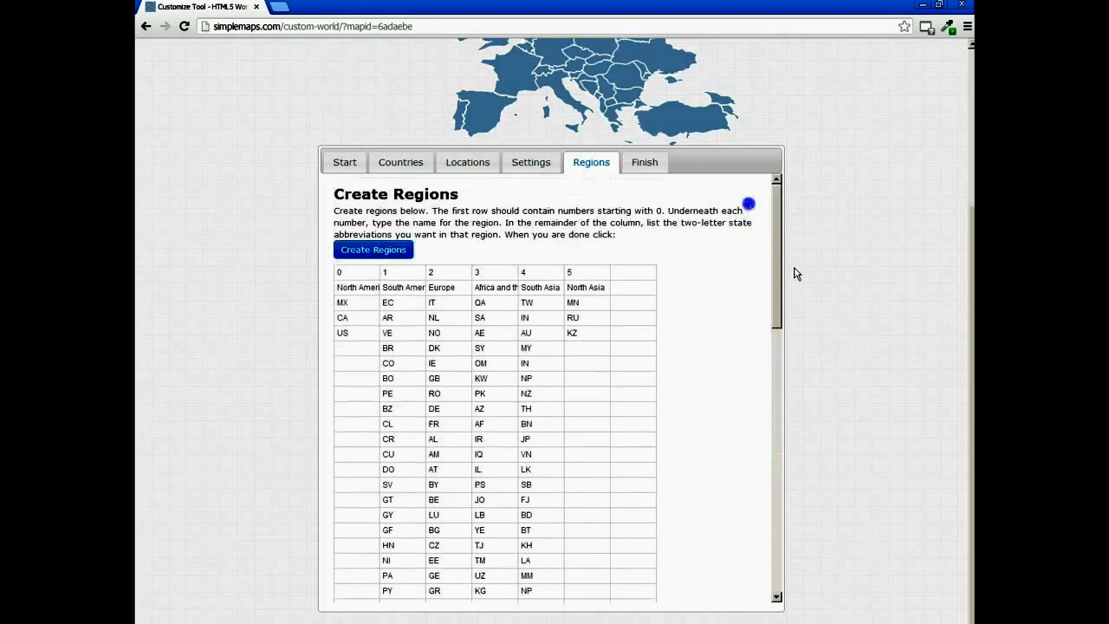
scroll(down, 3)
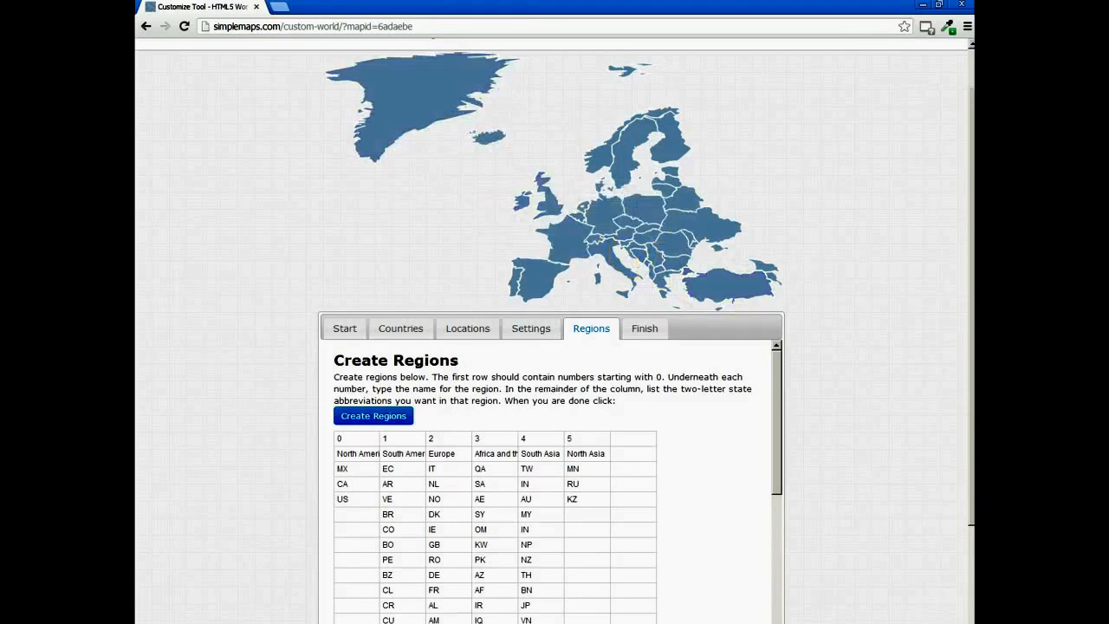
mouse_move(925, 397)
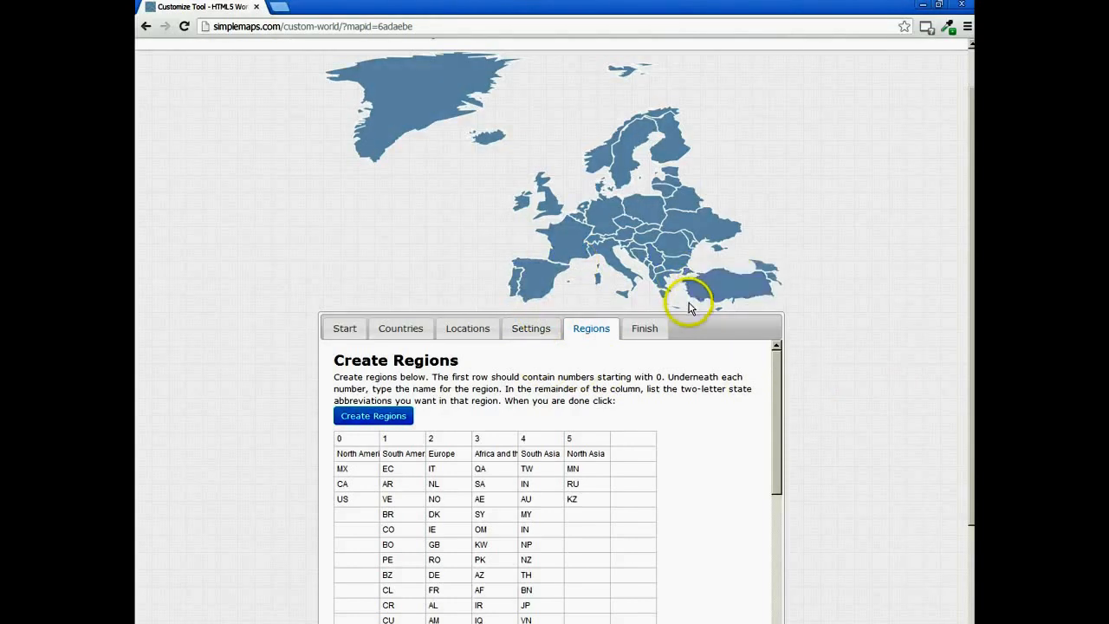
mouse_move(731, 206)
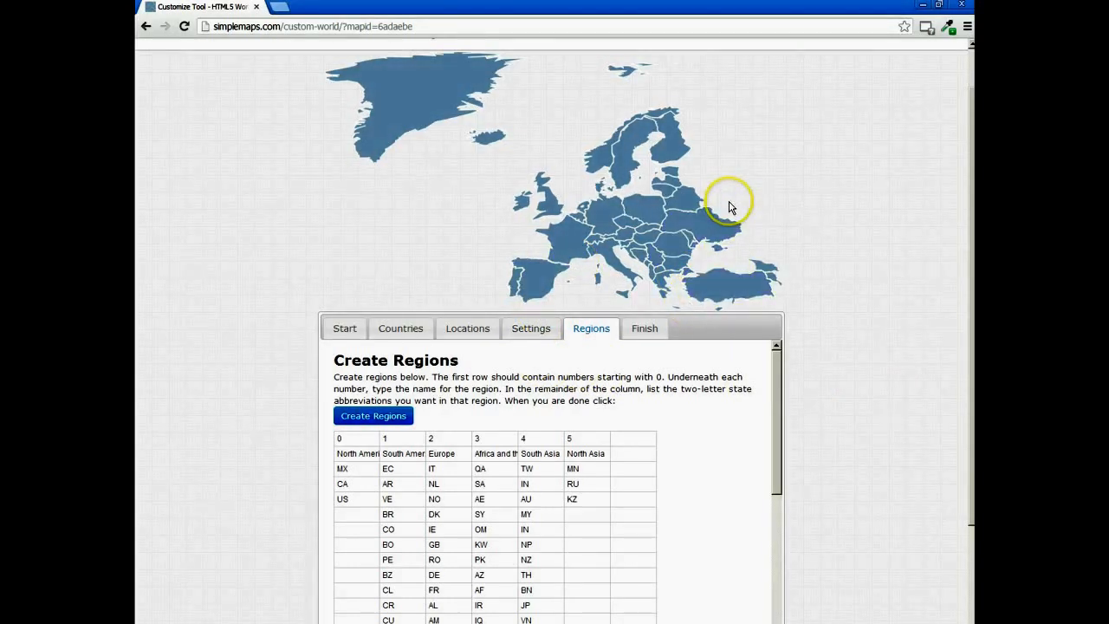
mouse_move(752, 262)
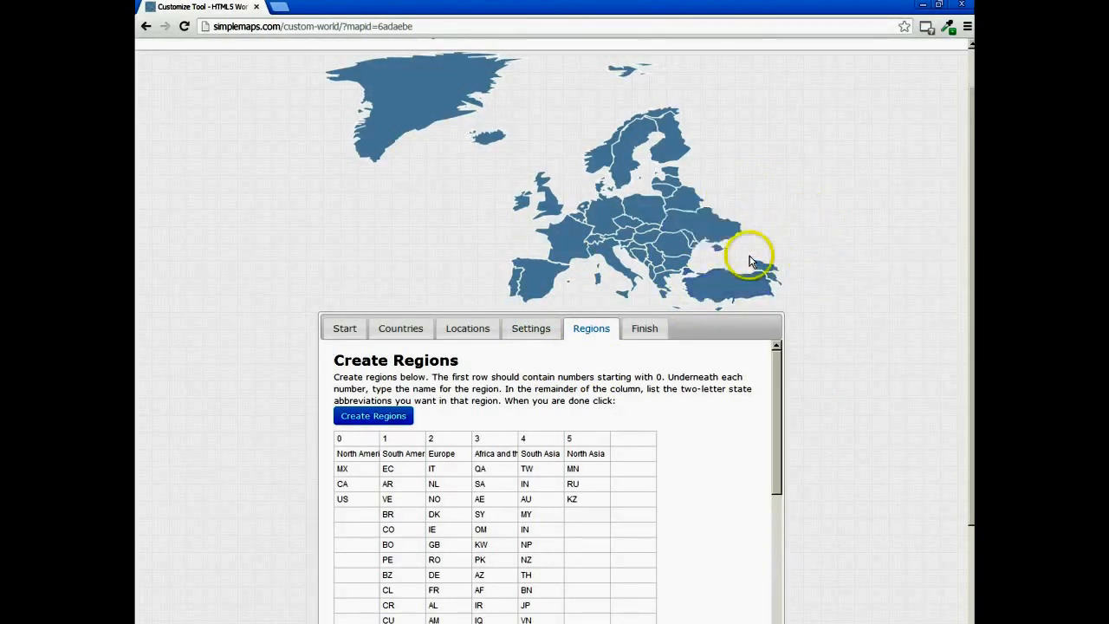
mouse_move(707, 273)
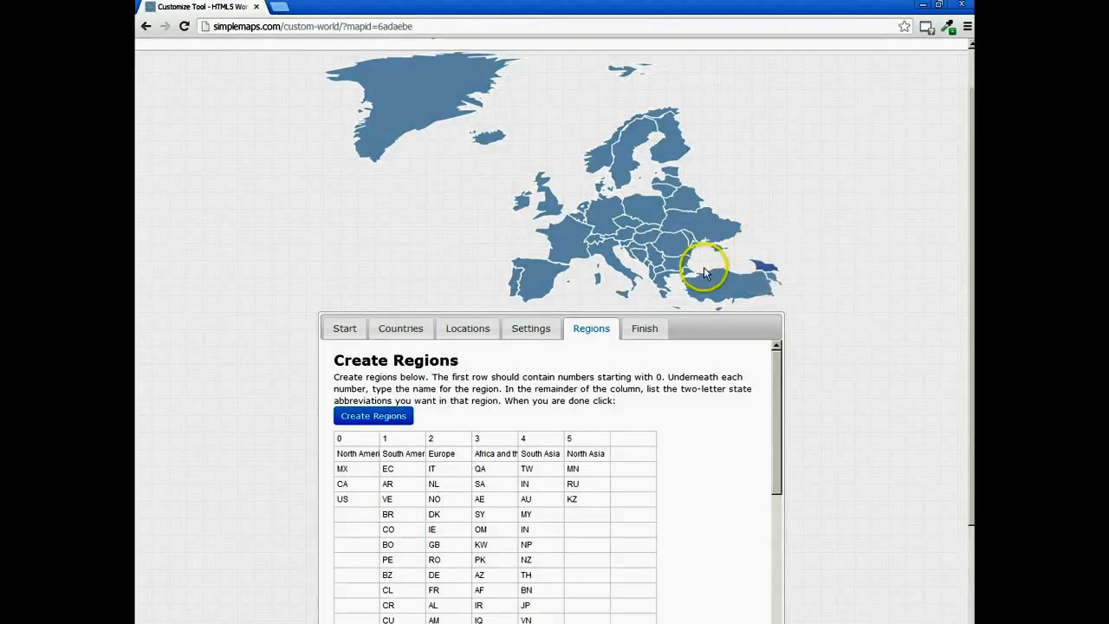
mouse_move(558, 239)
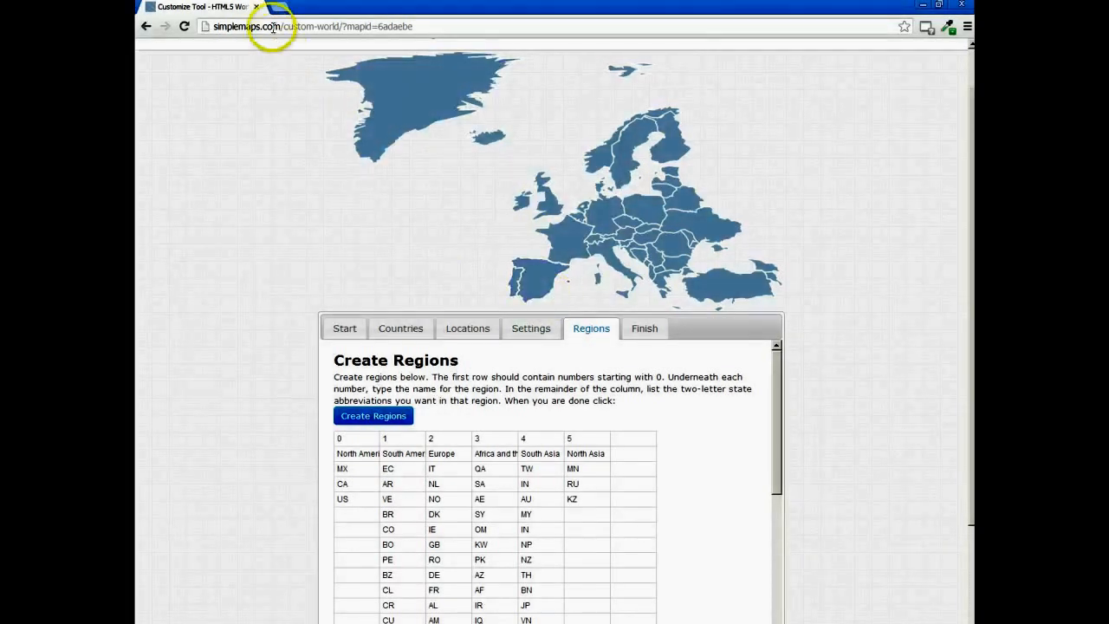
mouse_move(530, 330)
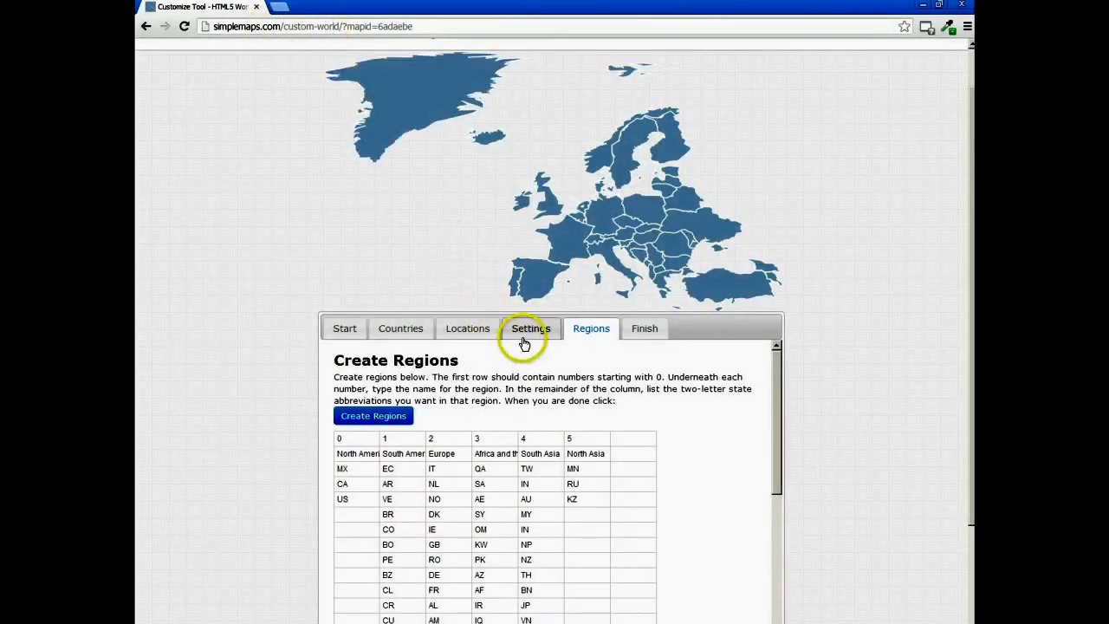
click(530, 327)
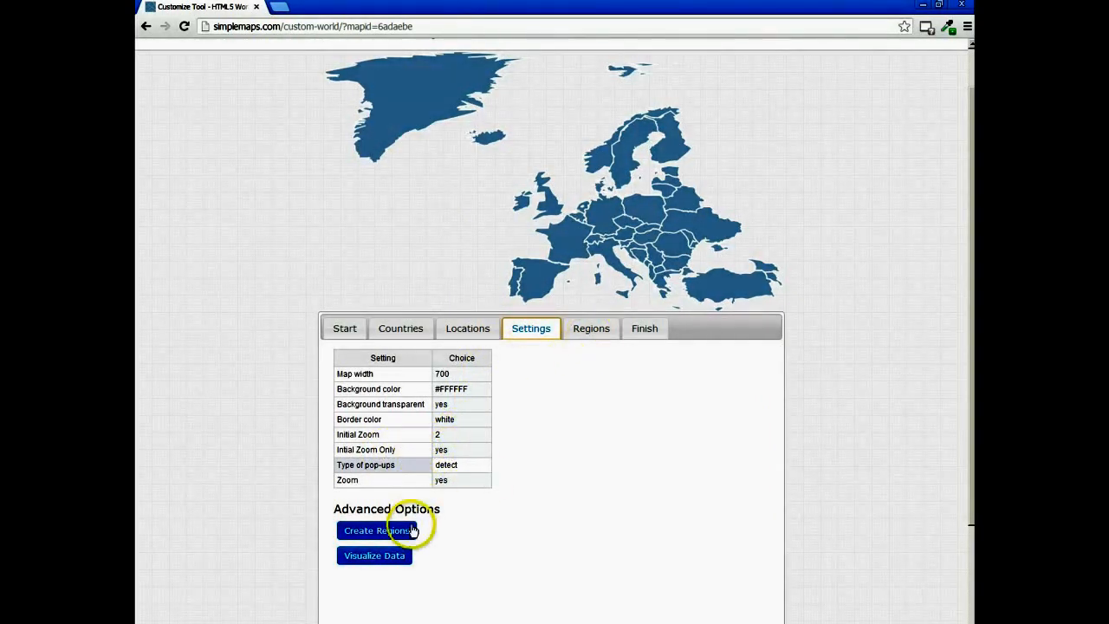
click(374, 530)
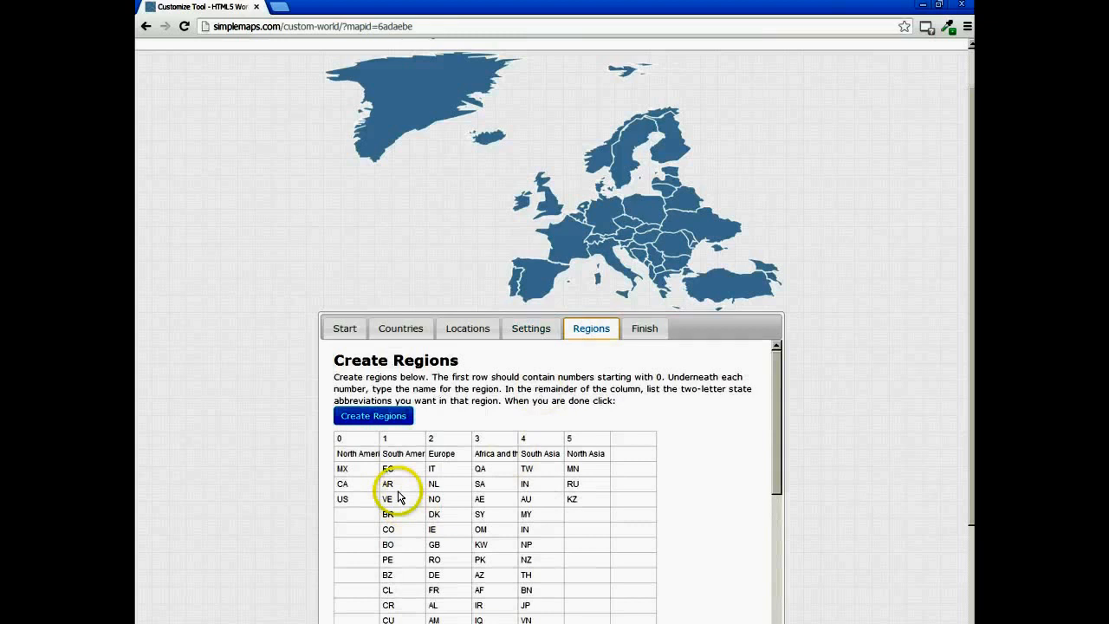